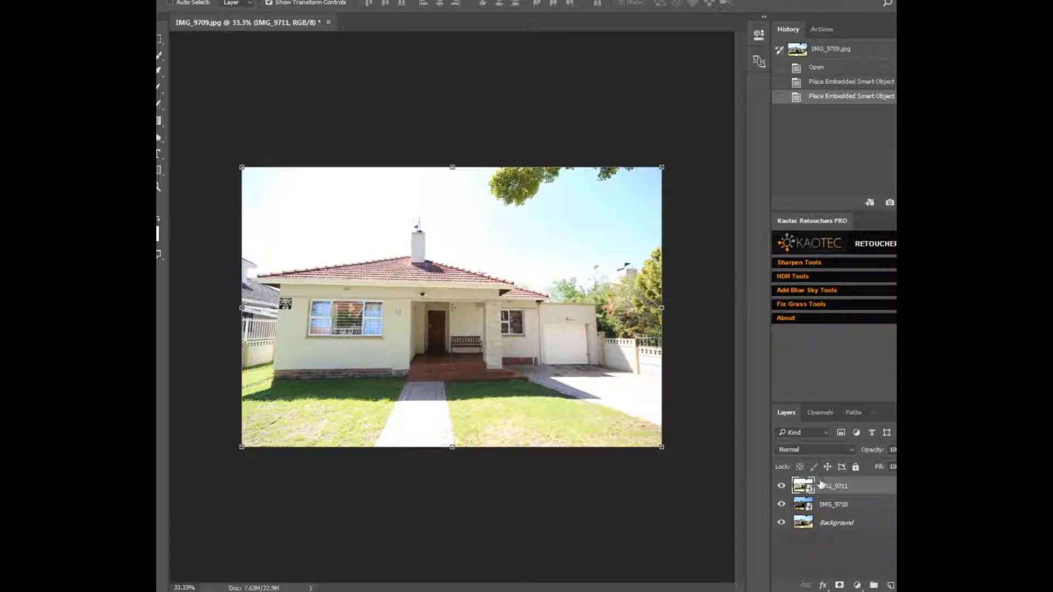
Step: Rasterize the IMG_9711 and IMG_9710 smart objects and select all three exposure layers
{"action": "right_click", "coordinate": [831, 485]}
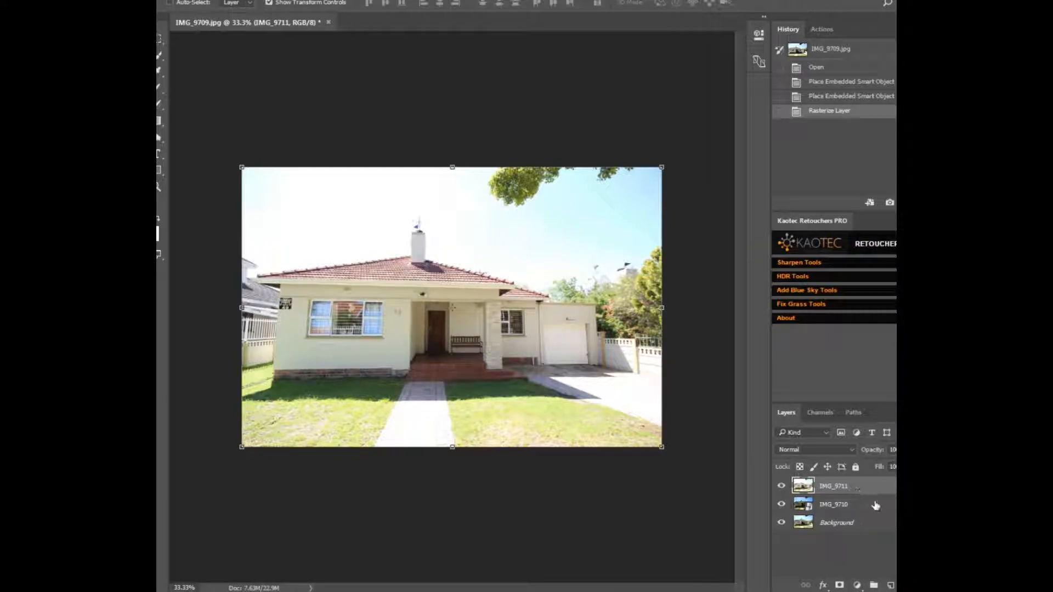
{"action": "left_click", "coordinate": [834, 504]}
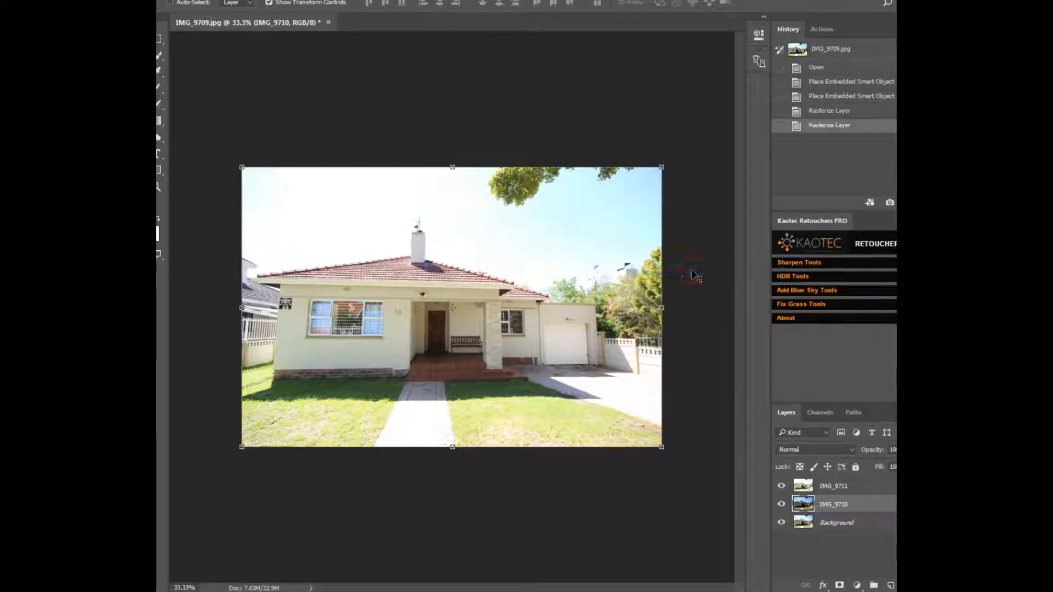
{"action": "left_click", "coordinate": [836, 522]}
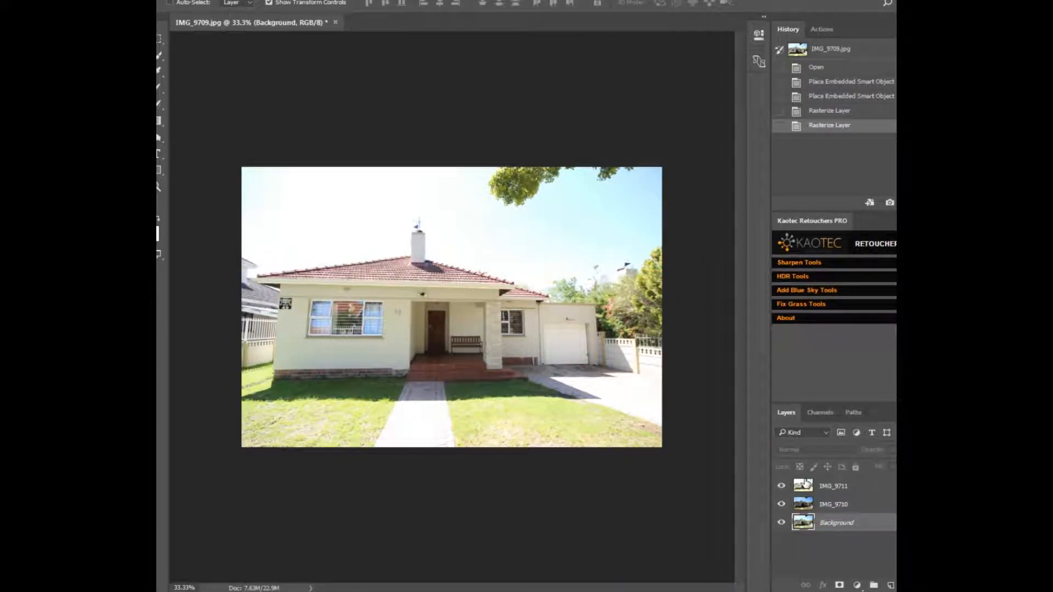
{"action": "left_click", "coordinate": [792, 277]}
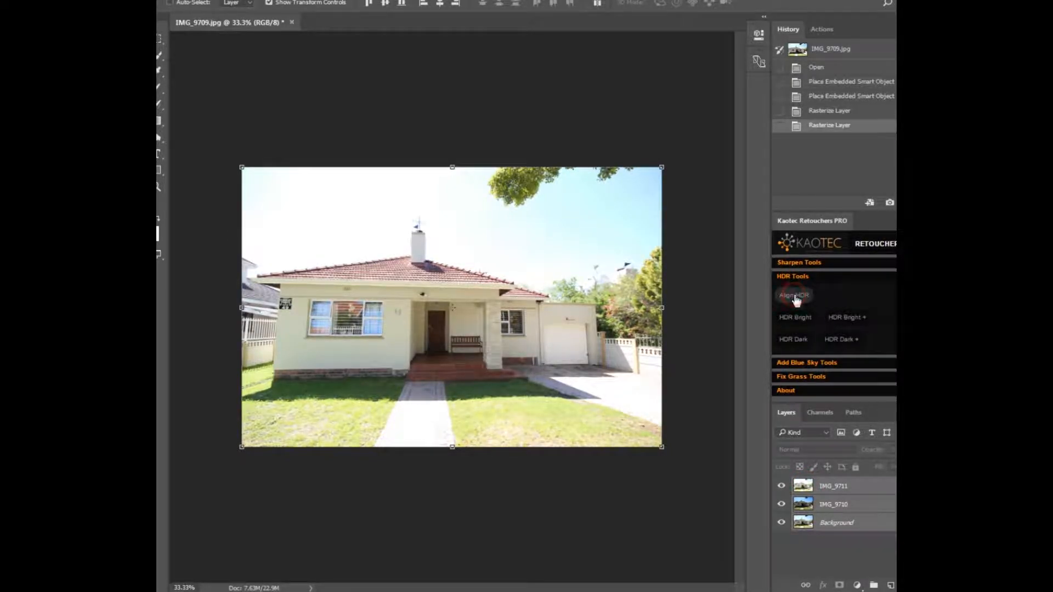
Step: Run Align HDR, HDR Bright and HDR Dark from the Kaotec panel to mask-blend the exposures
{"action": "left_click", "coordinate": [794, 295]}
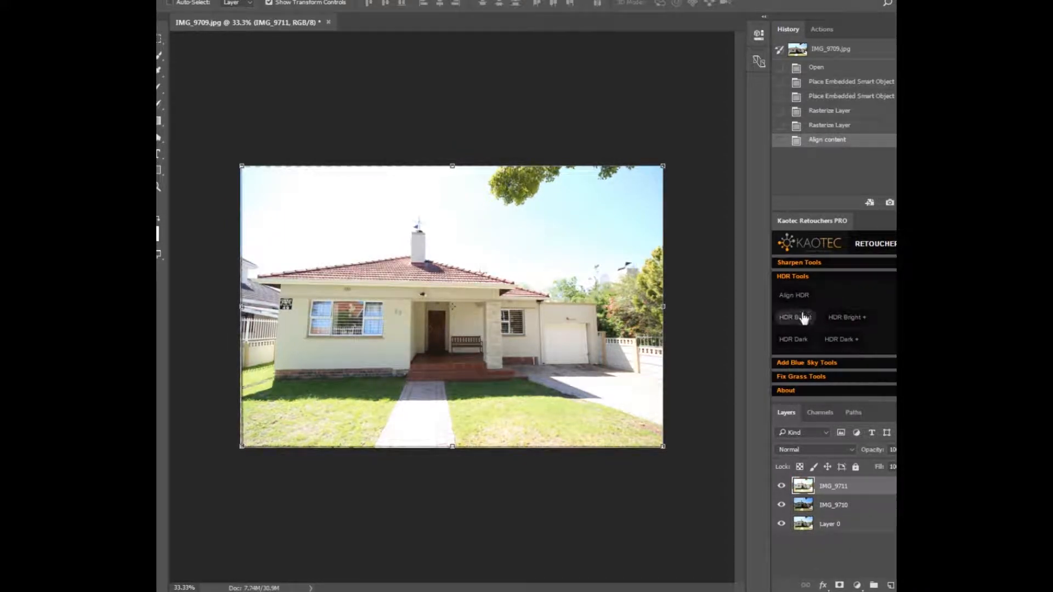
{"action": "left_click", "coordinate": [795, 317]}
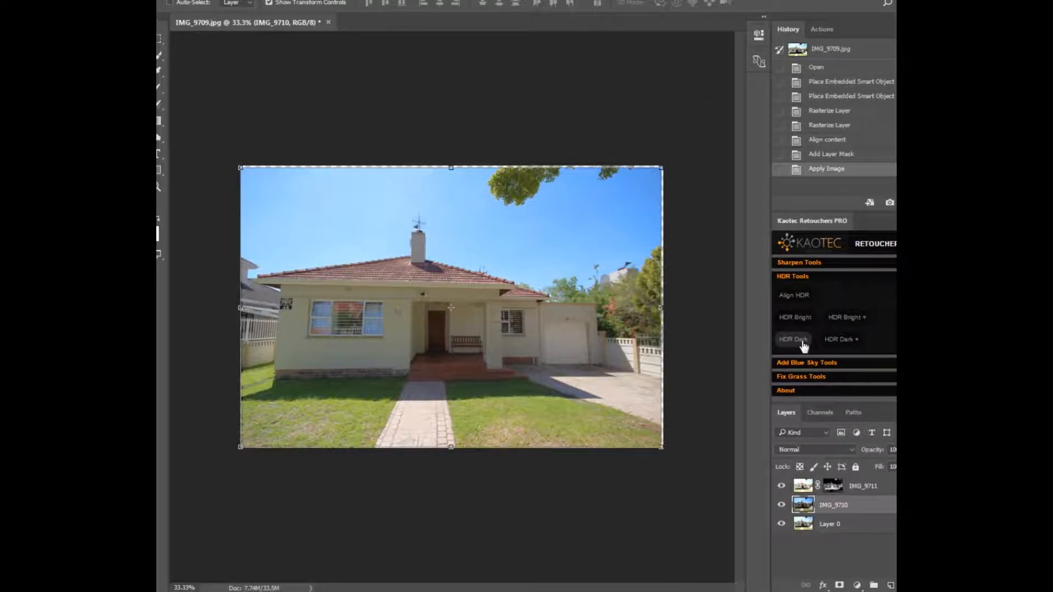
{"action": "left_click", "coordinate": [793, 340]}
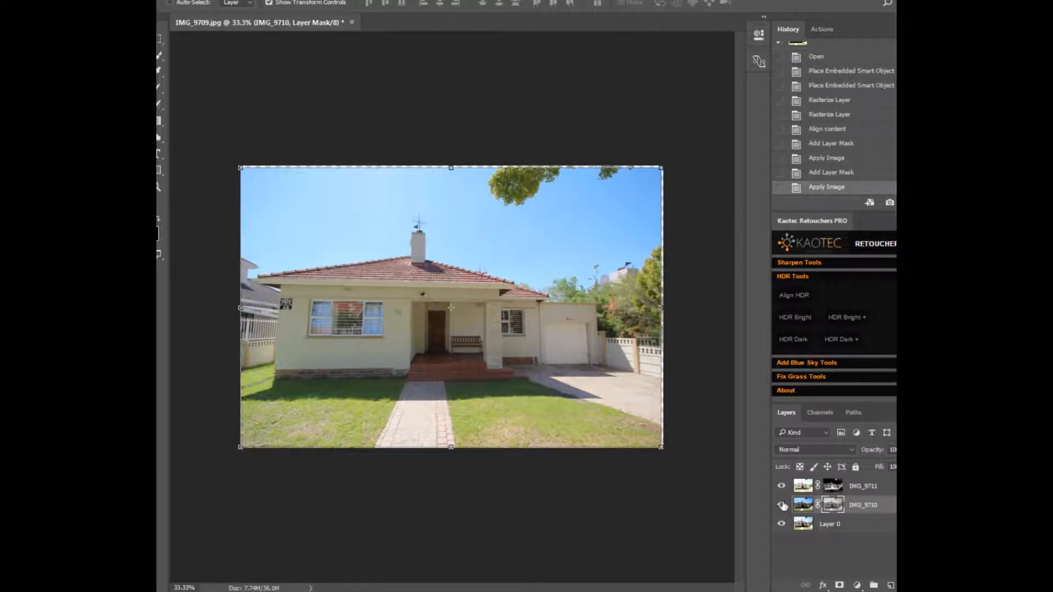
{"action": "left_click", "coordinate": [781, 504]}
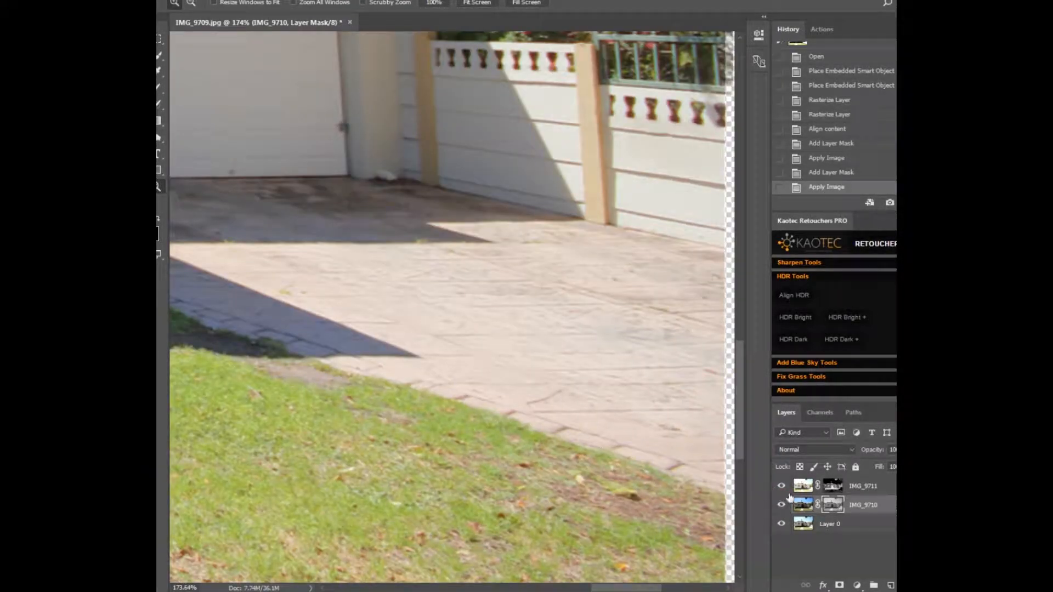
Step: Set IMG_9710 Levels midtones to 0.71 and reduce the IMG_9711 layer opacity
{"action": "left_click", "coordinate": [801, 505]}
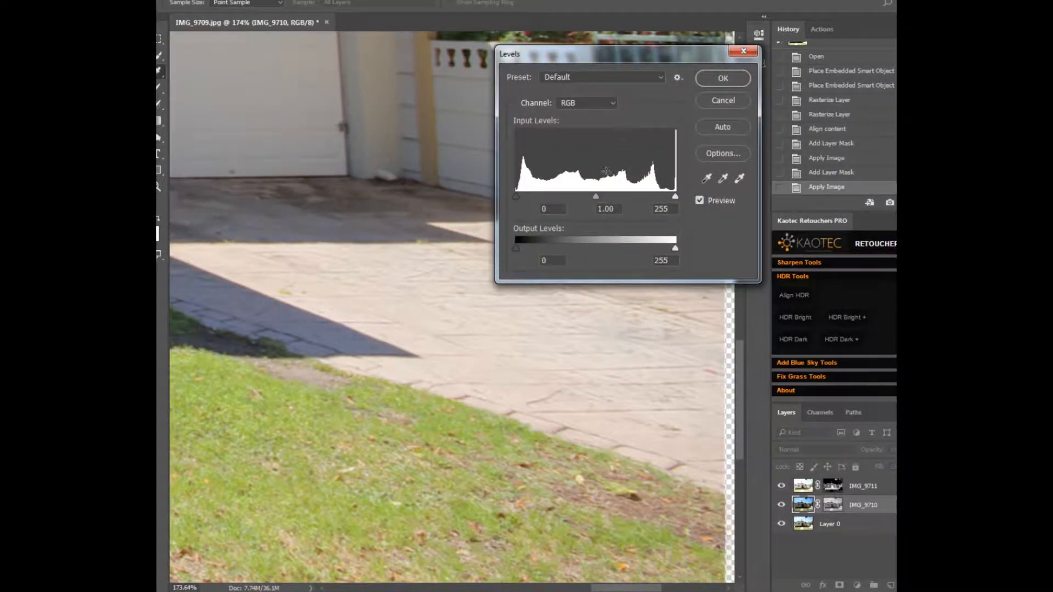
{"action": "left_click_drag", "start_coordinate": [595, 196], "coordinate": [632, 197]}
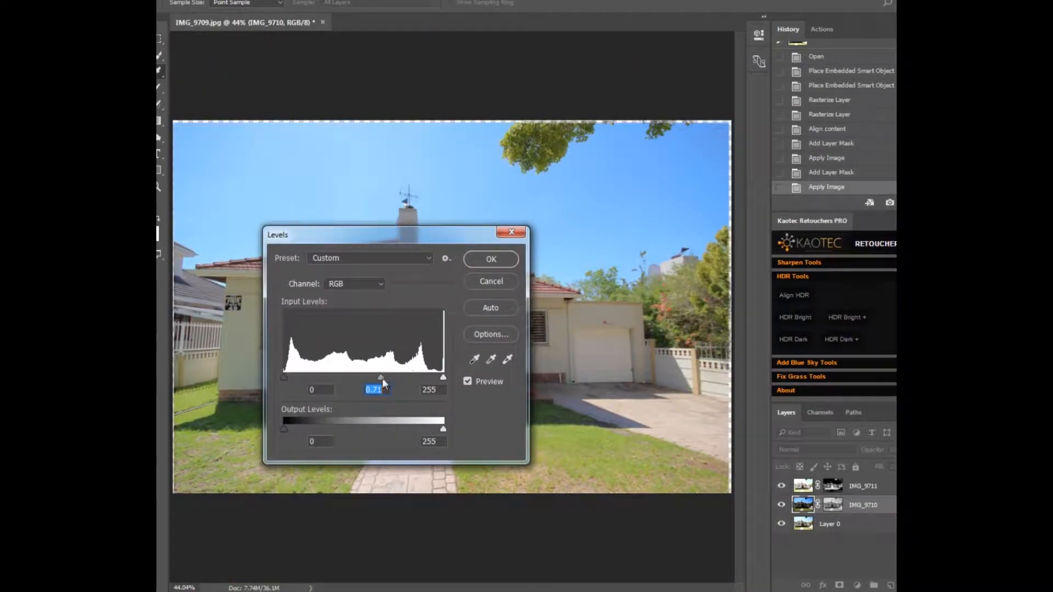
{"action": "left_click", "coordinate": [490, 259]}
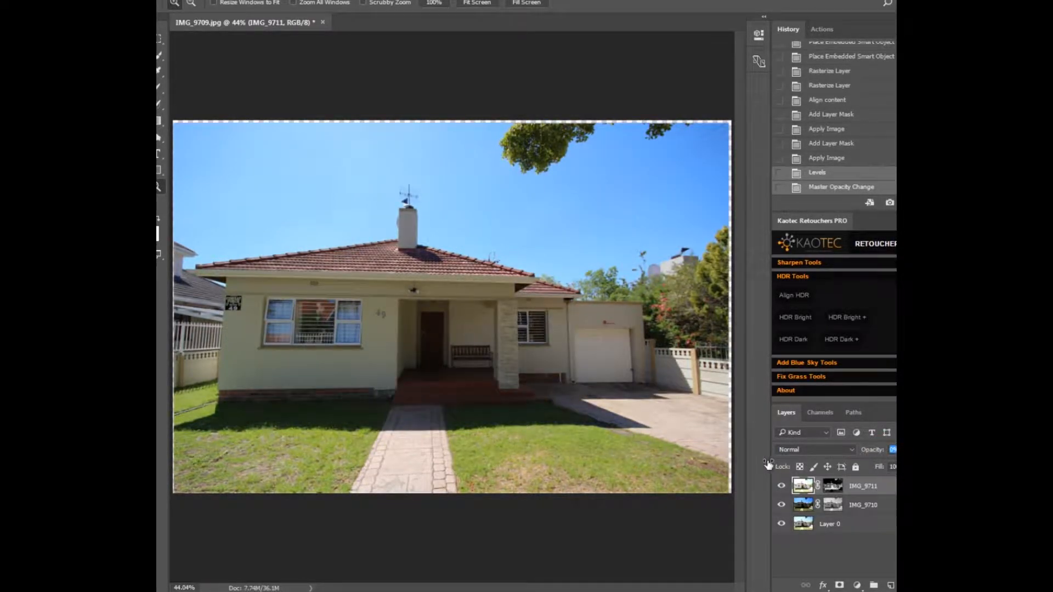
{"action": "left_click", "coordinate": [781, 487]}
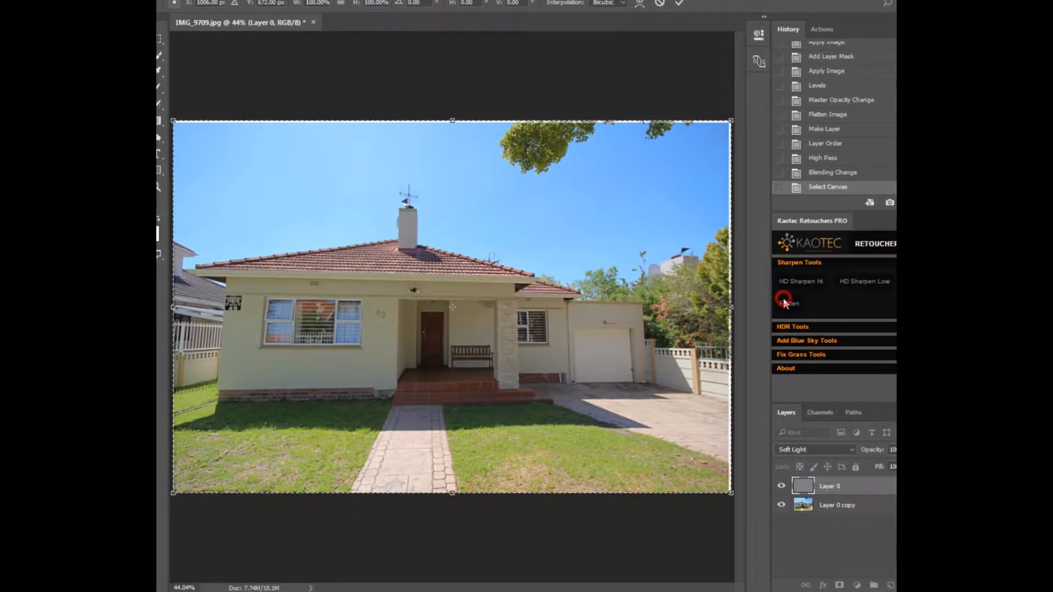
Step: Flatten the HD Sharpen Soft Light layer into a single sharpened Background
{"action": "left_click", "coordinate": [788, 303]}
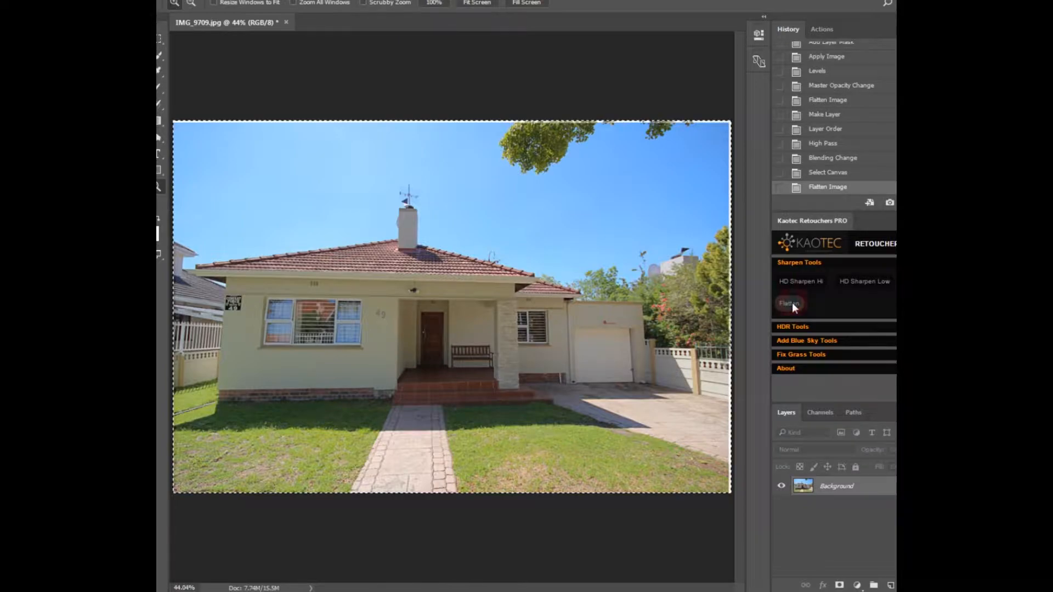
{"action": "left_click", "coordinate": [789, 303]}
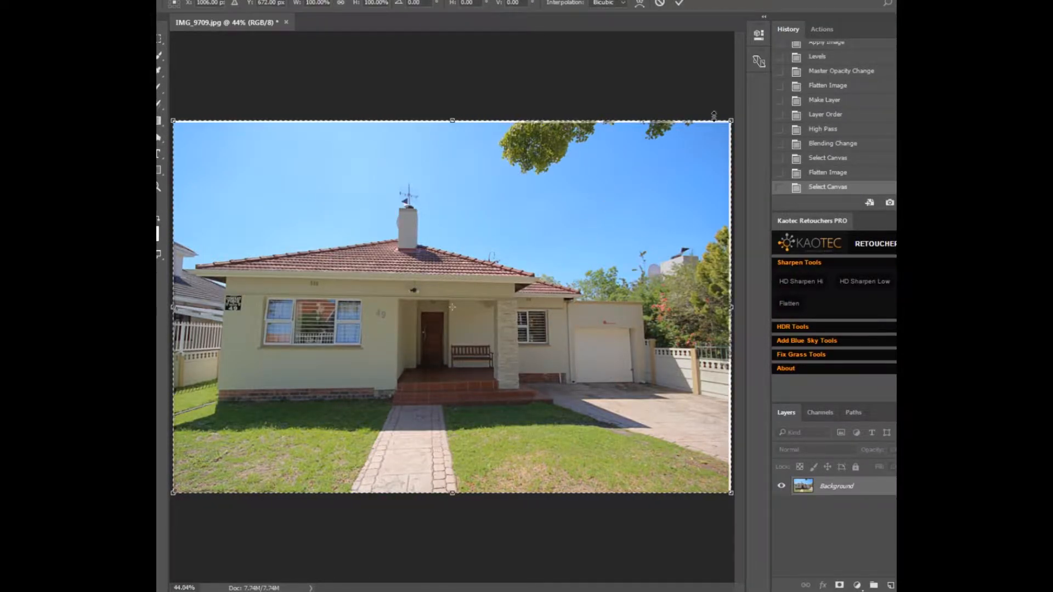